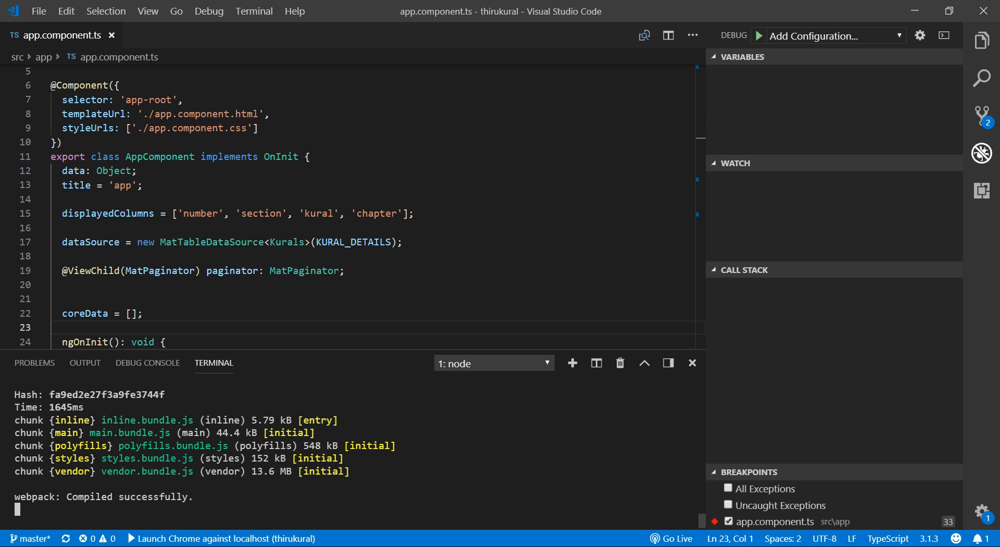
Step: Open 'Preferences: Open User Settings' from the Command Palette by searching 'setting'
{"action": "left_click", "coordinate": [144, 186]}
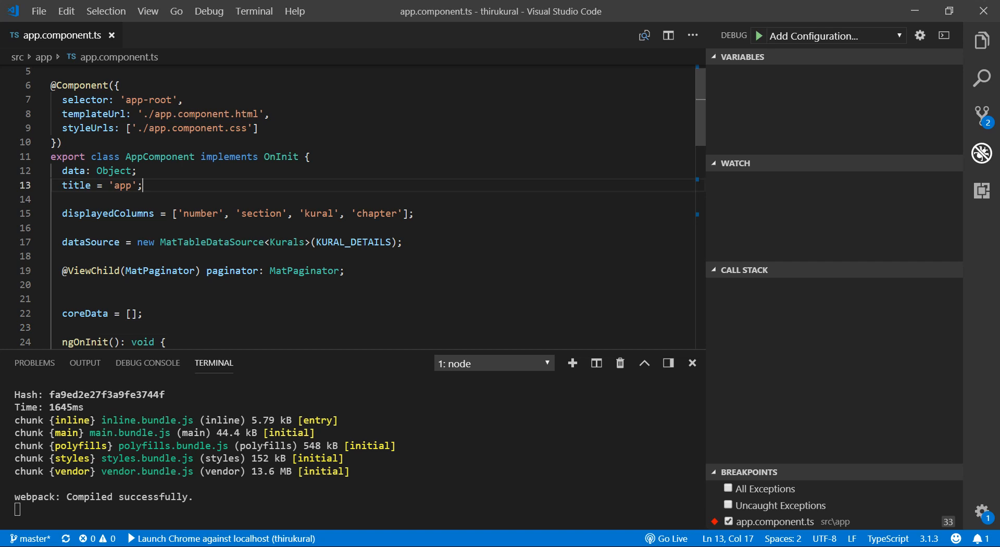
{"action": "left_click", "coordinate": [148, 11]}
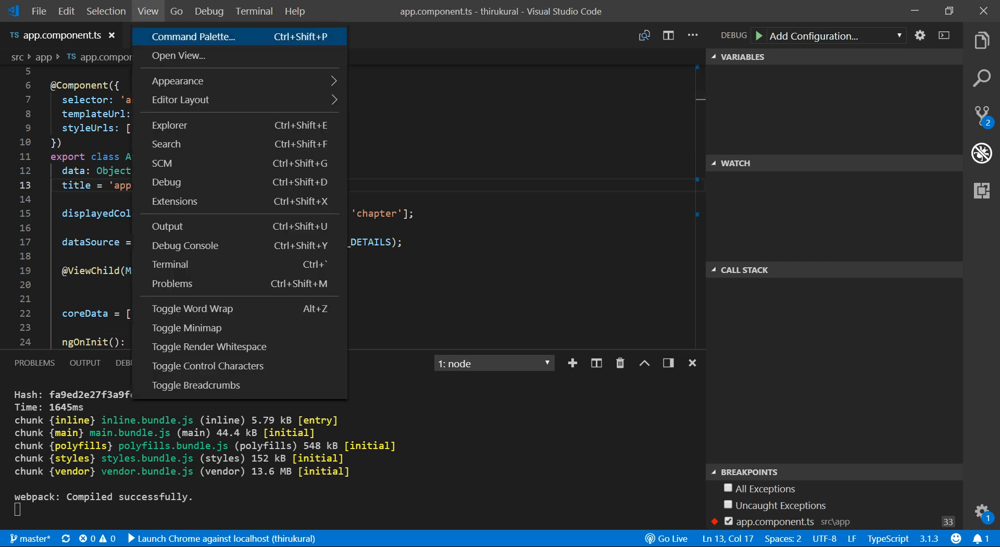
{"action": "left_click", "coordinate": [193, 37]}
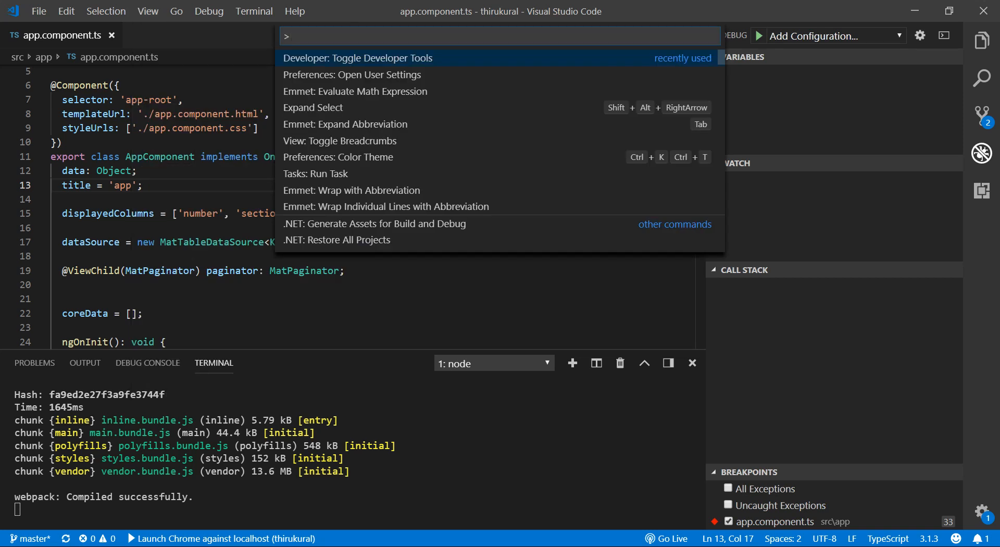
{"action": "type", "text": "sett"}
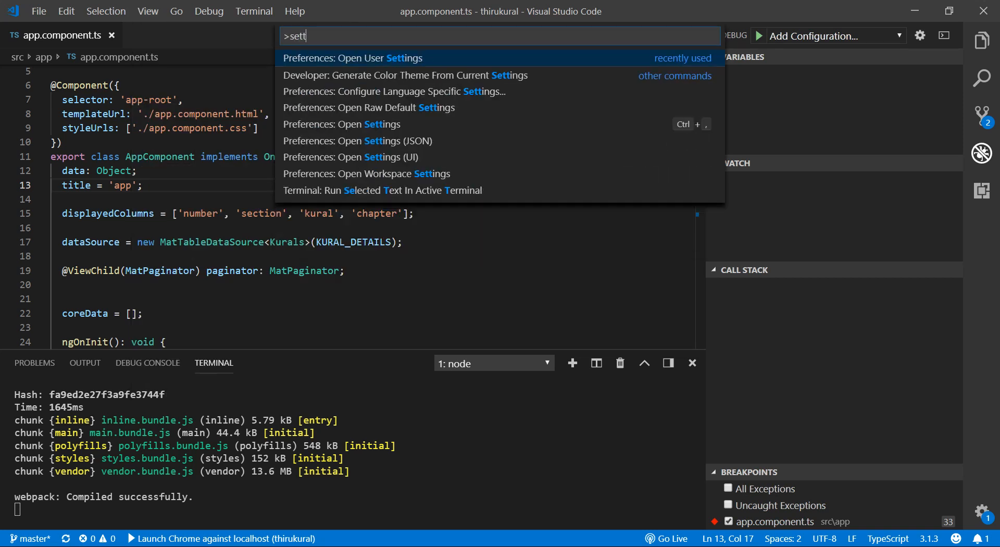
{"action": "type", "text": "ing"}
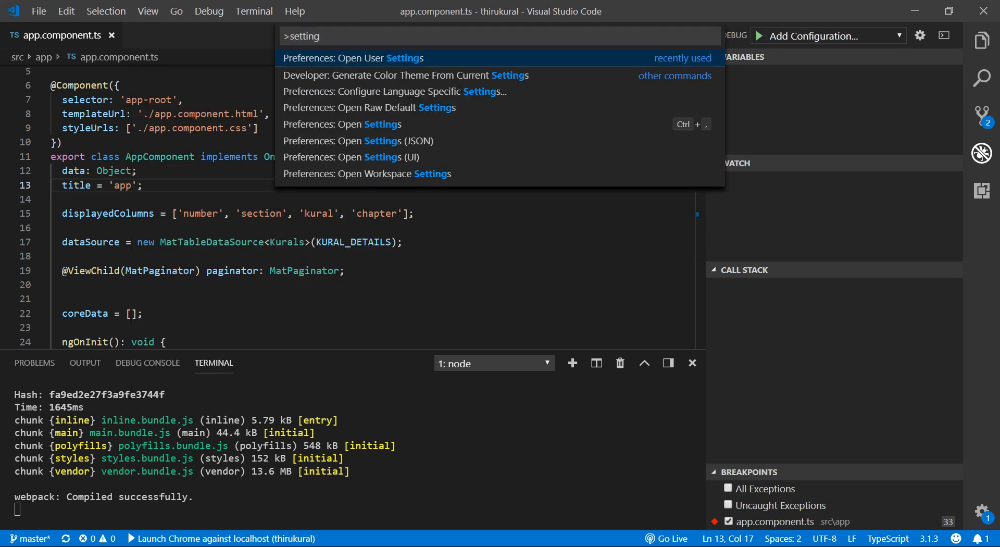
{"action": "left_click", "coordinate": [353, 58]}
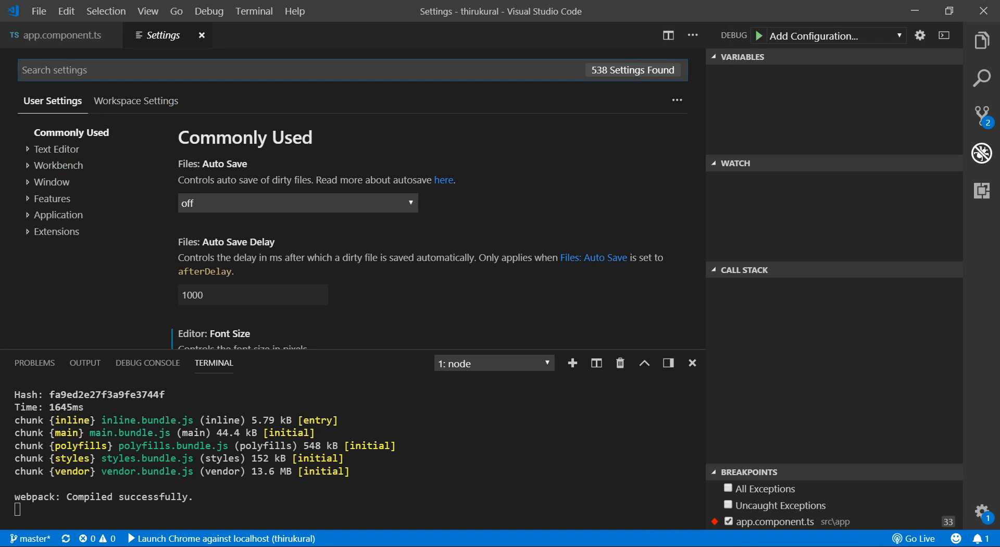
Step: Filter settings with 'external ter' to show the Terminal External options
{"action": "type", "text": "external"}
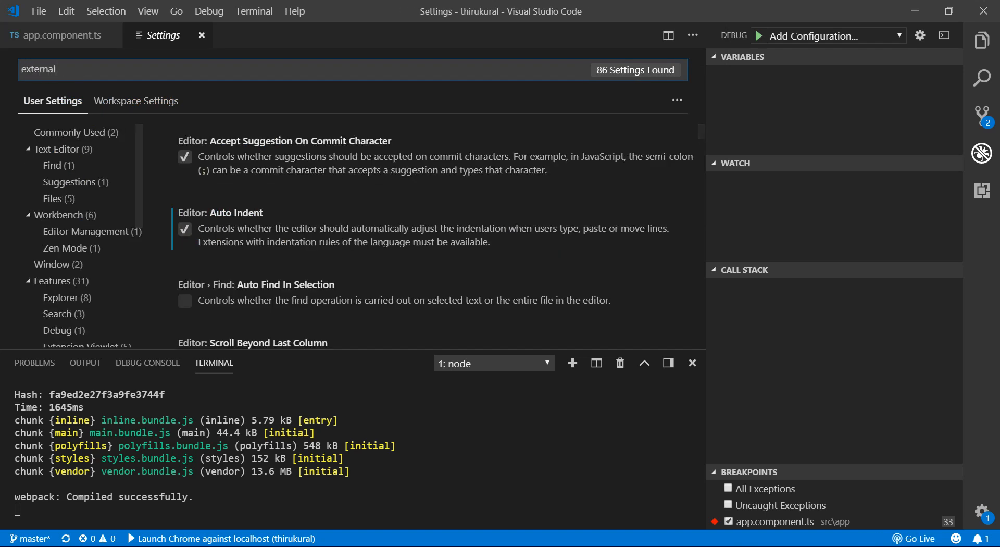
{"action": "type", "text": "ter"}
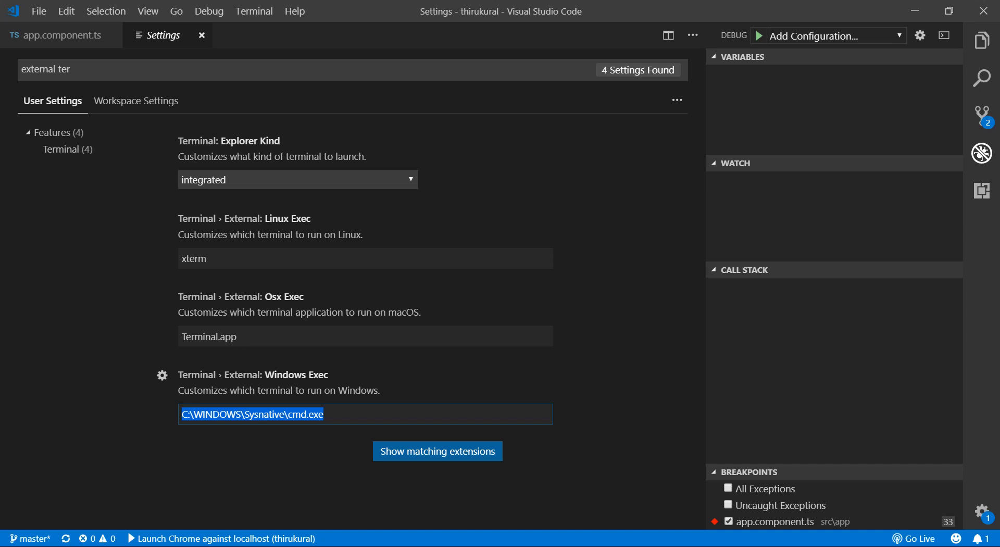
{"action": "mouse_move", "coordinate": [58, 35]}
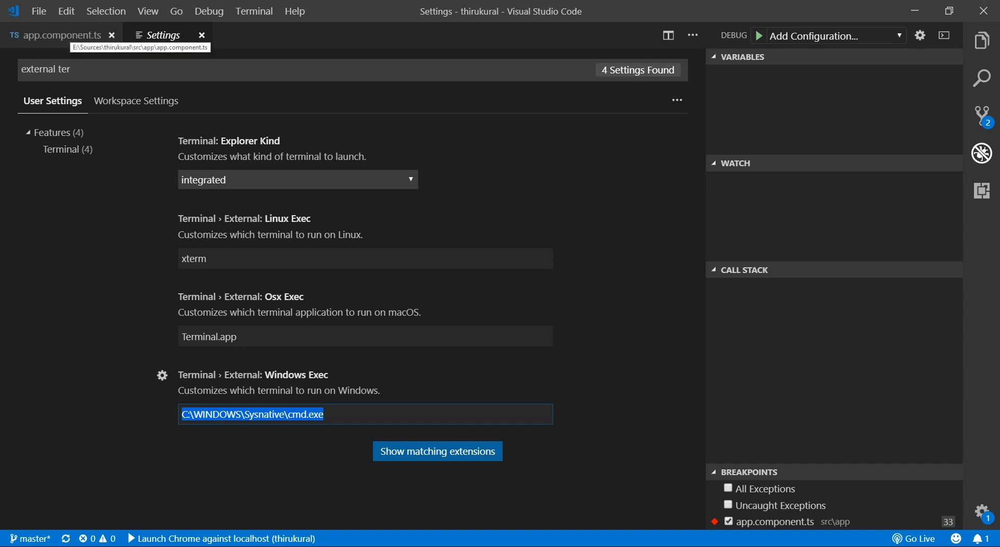
{"action": "left_click", "coordinate": [61, 35]}
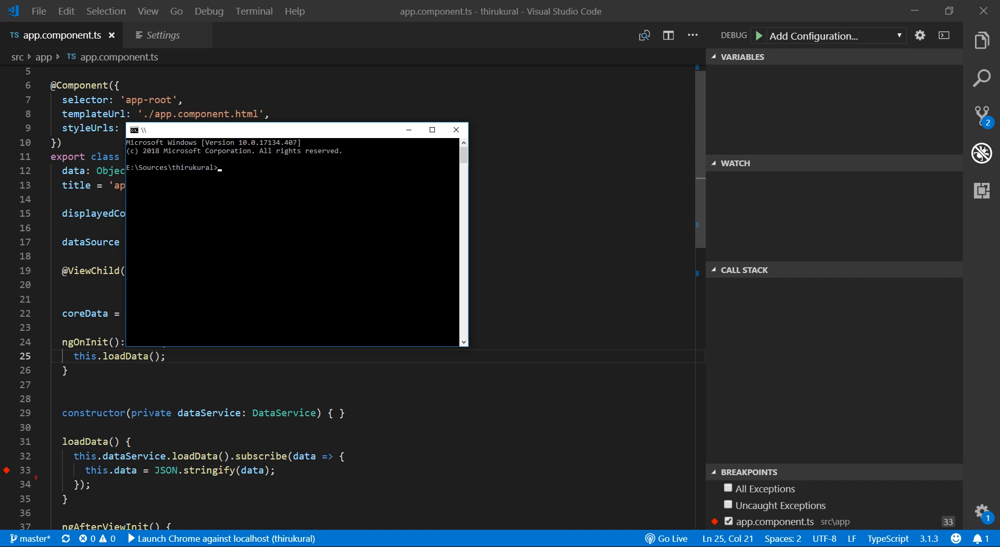
{"action": "left_click", "coordinate": [162, 35]}
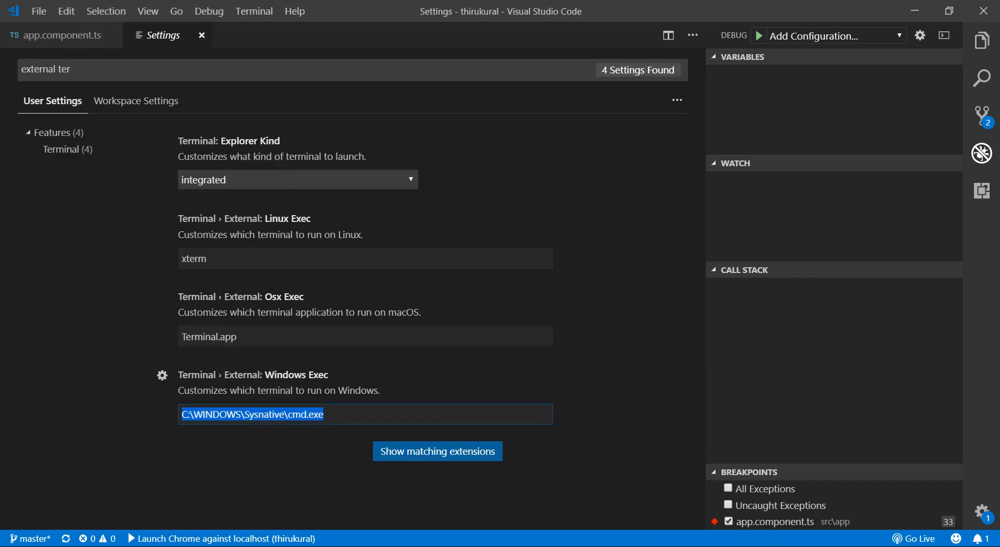
Step: Enter C:\Program Files\Git\bin\bash.exe as the Terminal External Windows Exec value
{"action": "type", "text": "C:\\Program Files\\Git\\bin\\bash.exe"}
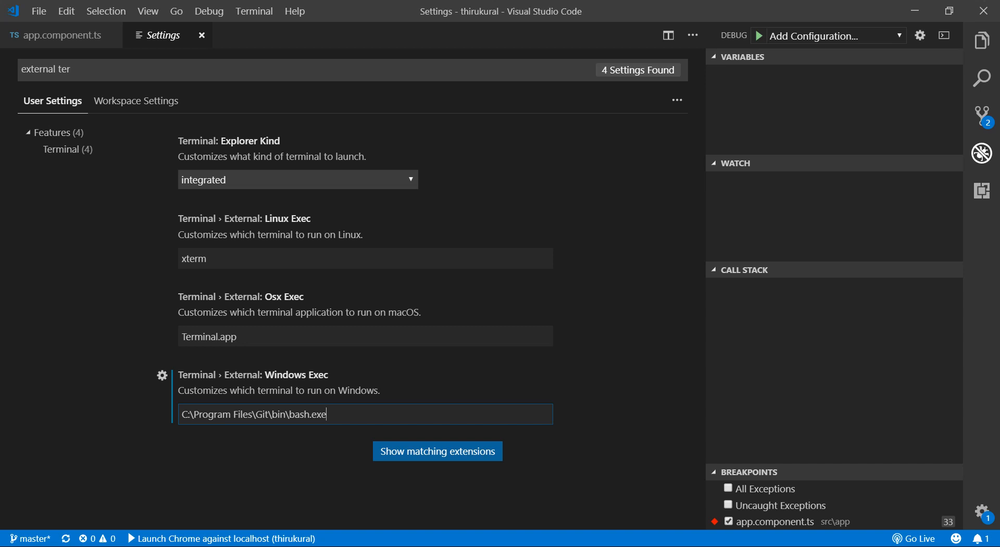
{"action": "mouse_move", "coordinate": [57, 35]}
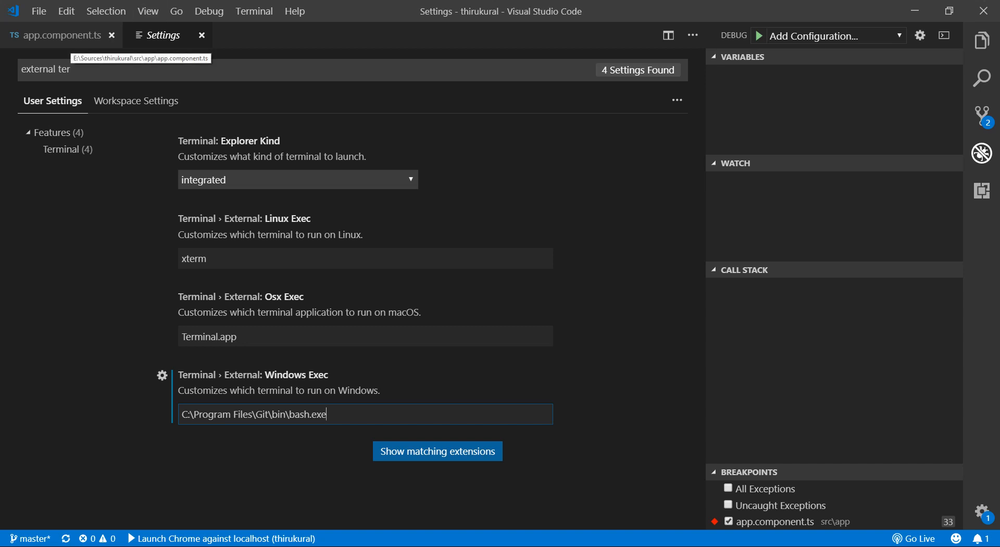
{"action": "left_click", "coordinate": [58, 35]}
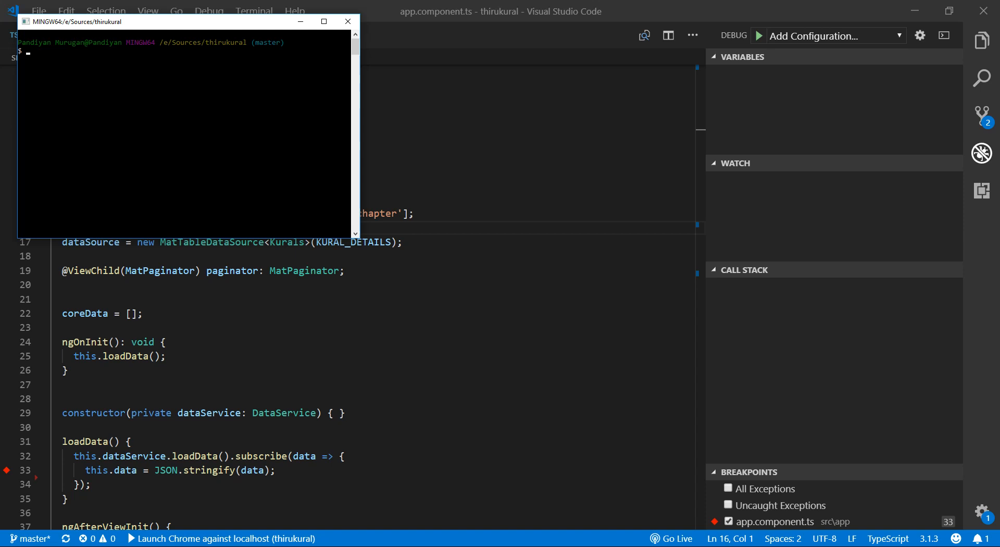
{"action": "mouse_move", "coordinate": [981, 117]}
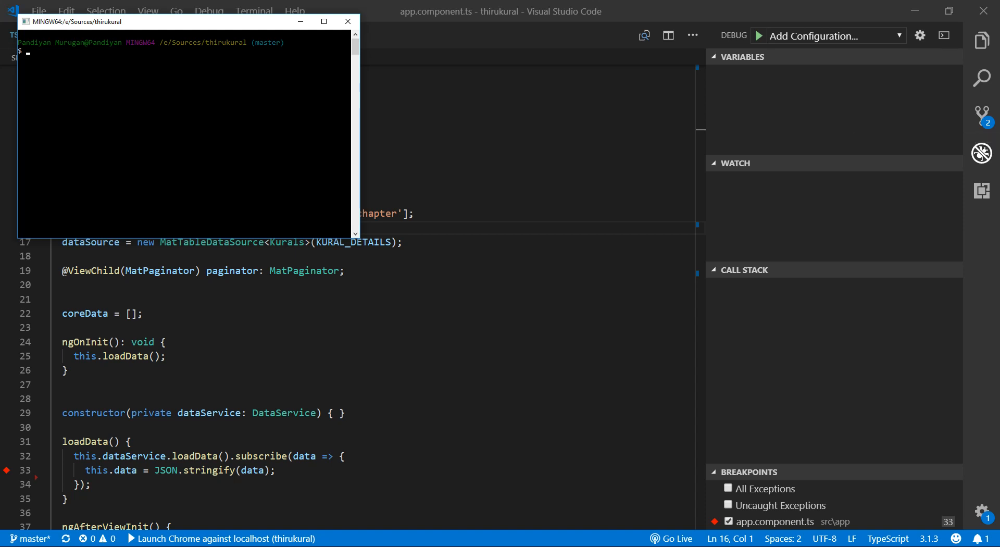
{"action": "left_click", "coordinate": [349, 21]}
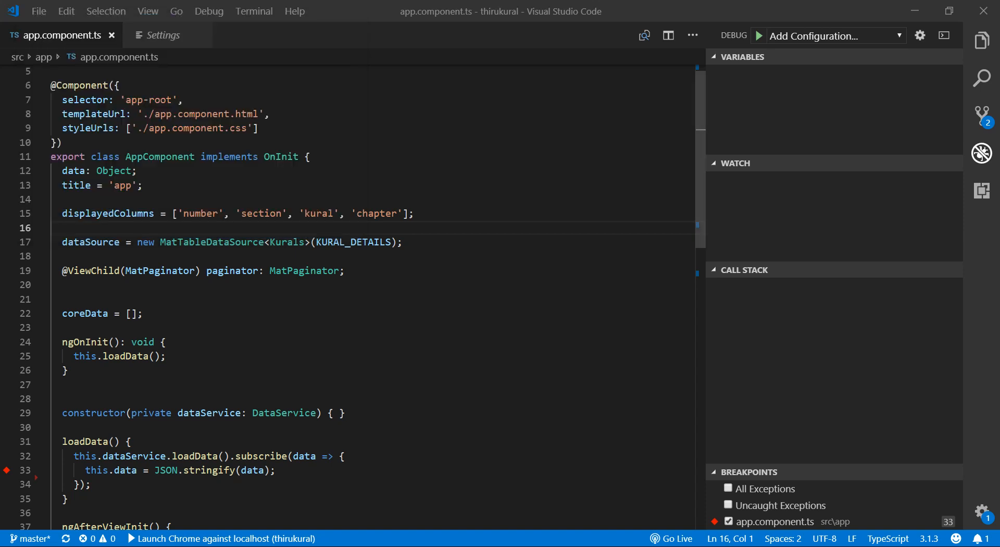
{"action": "left_click", "coordinate": [160, 35]}
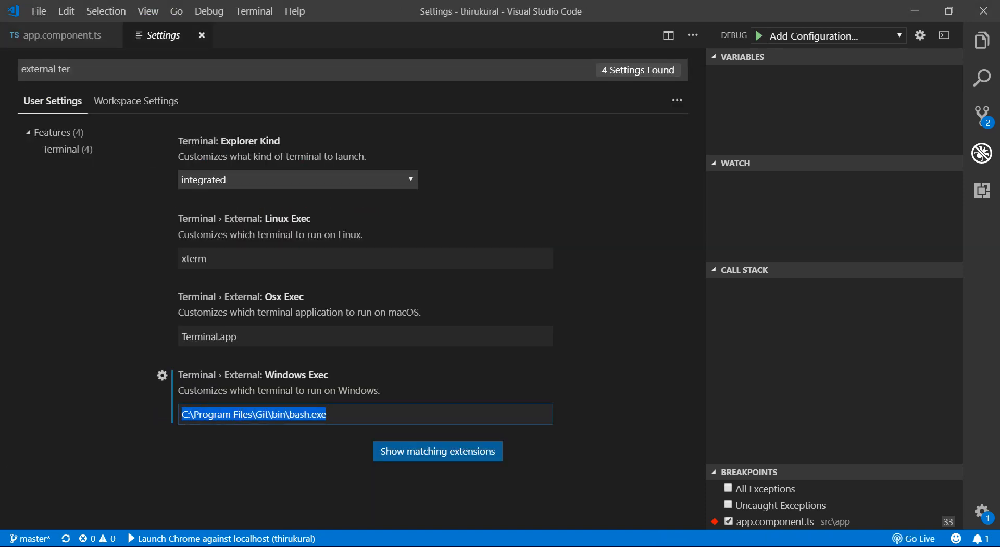